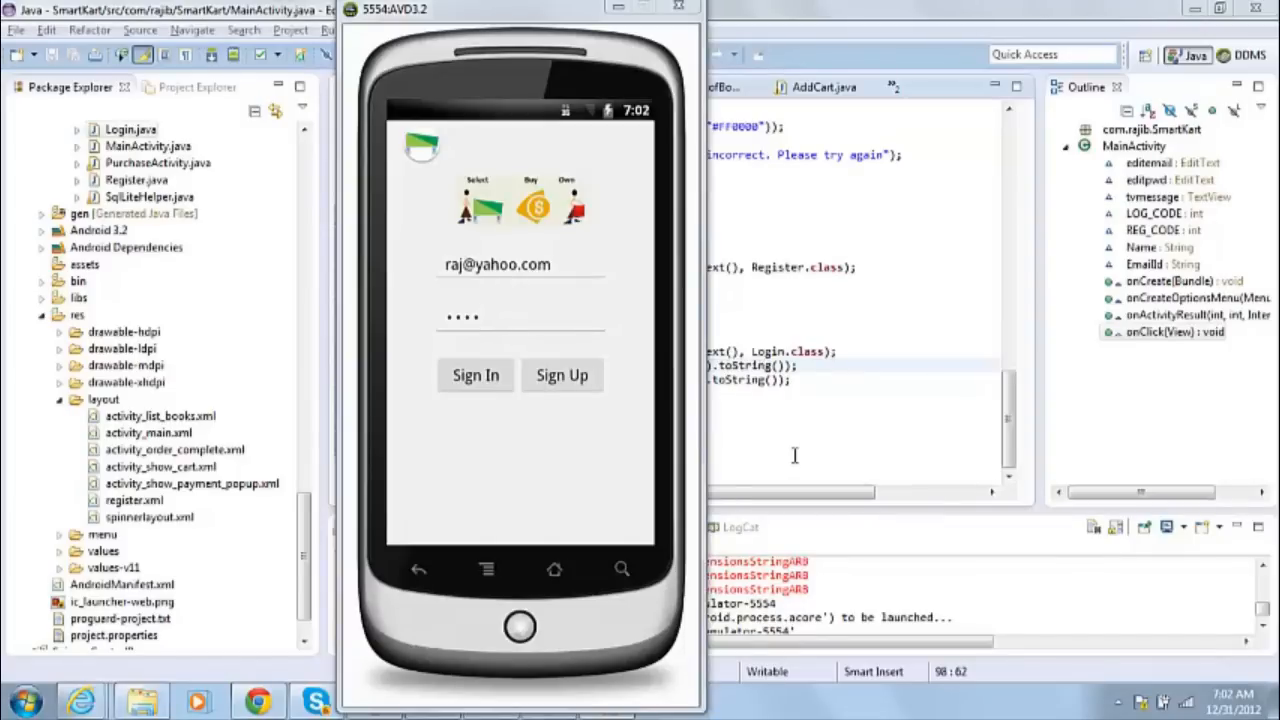
# Finish the password and sign in to SmartKart, reaching the book catalogue.
pyautogui.write('•')
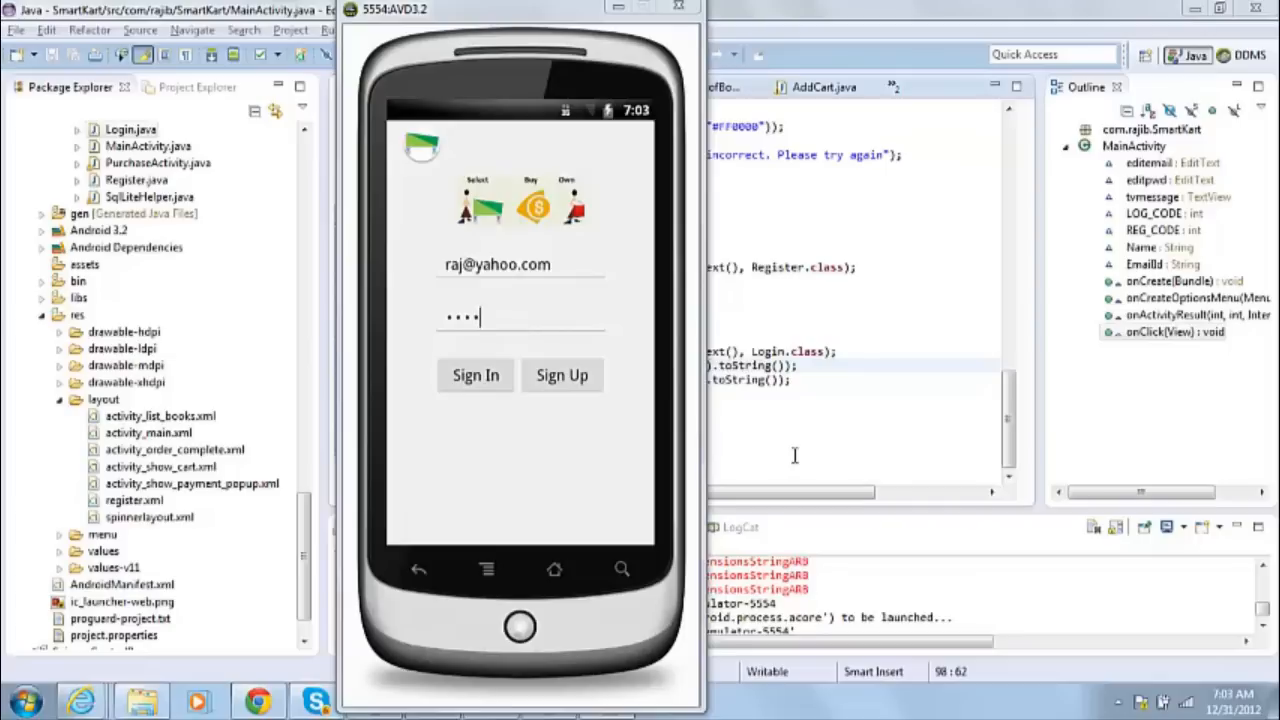
pyautogui.moveTo(695, 288)
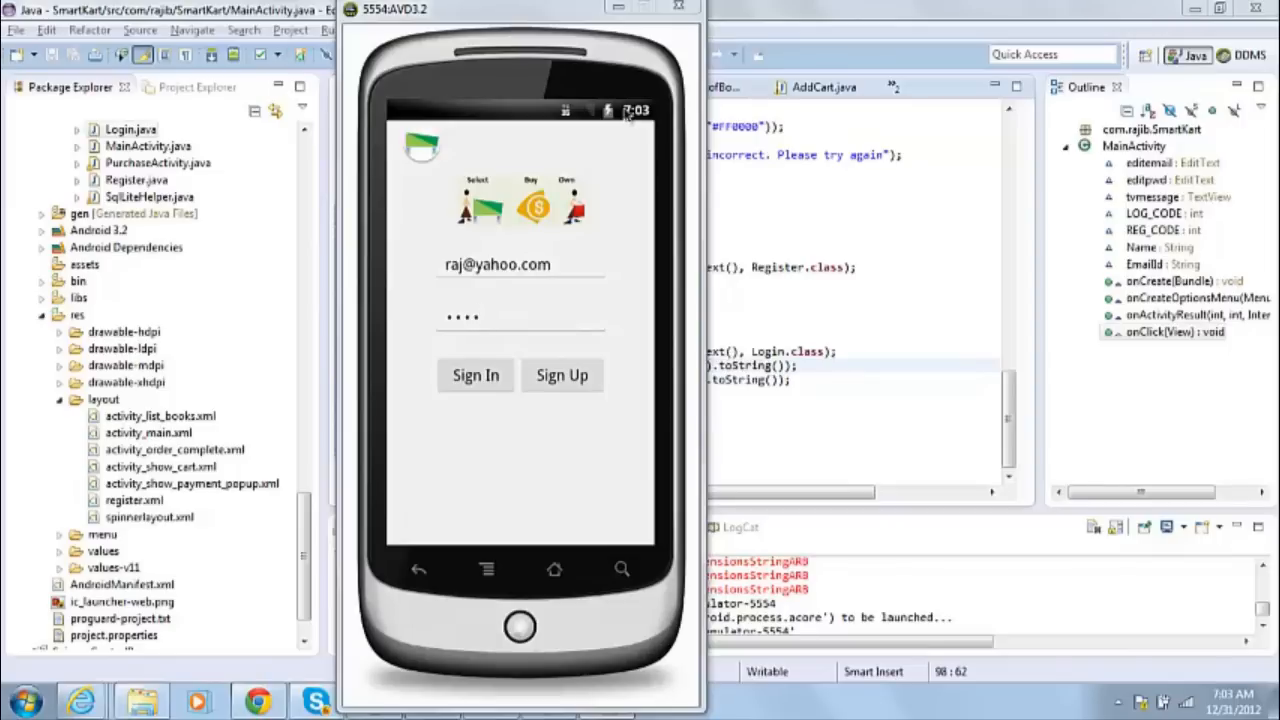
pyautogui.moveTo(542, 184)
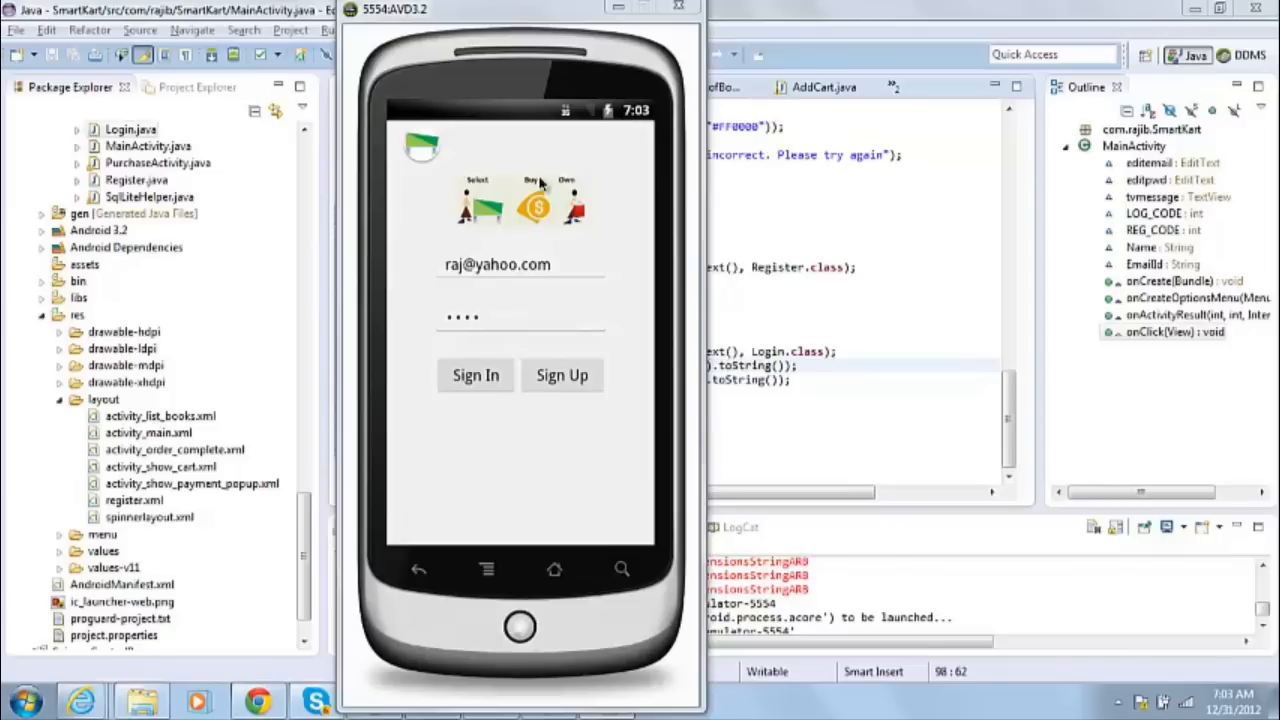
pyautogui.moveTo(578, 188)
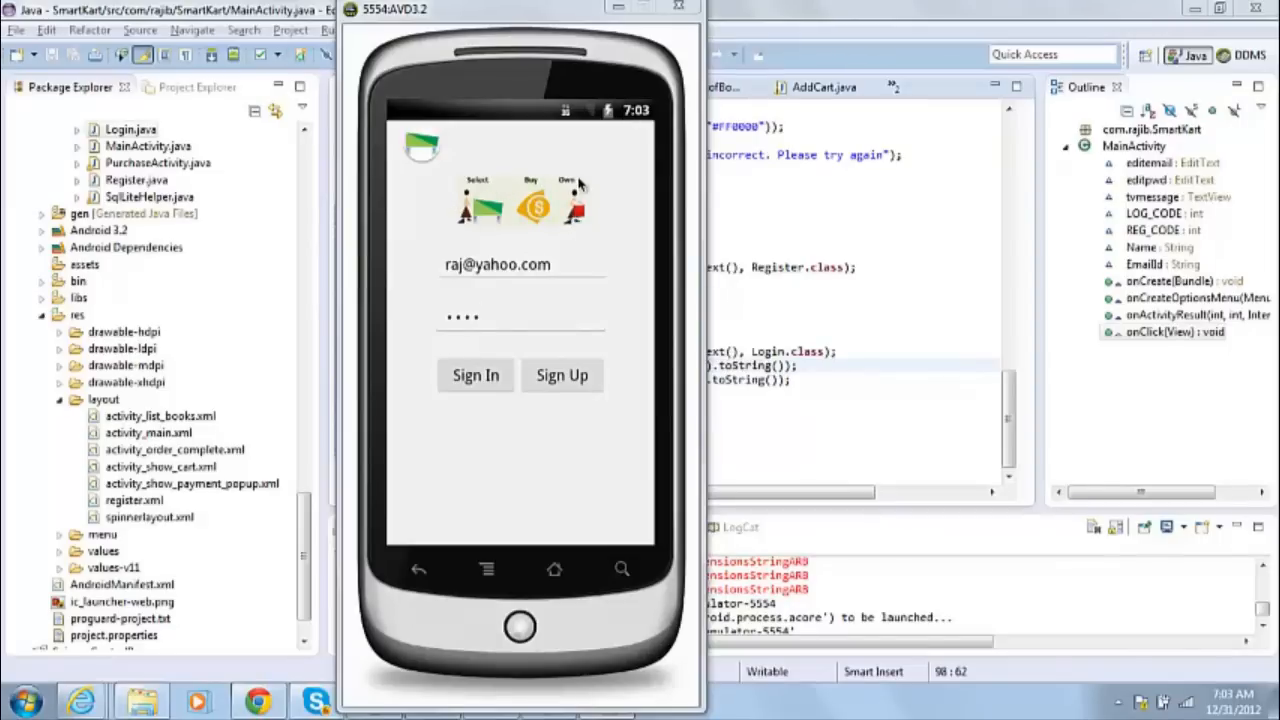
pyautogui.click(520, 317)
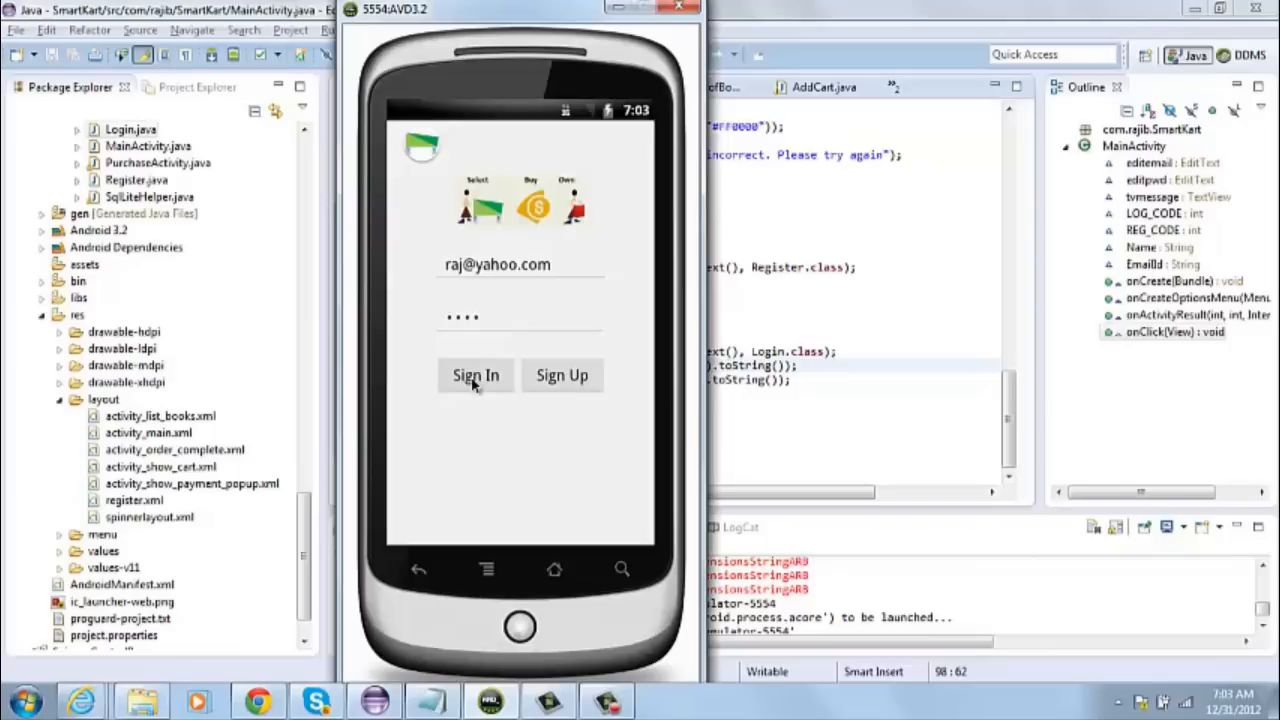
pyautogui.click(475, 375)
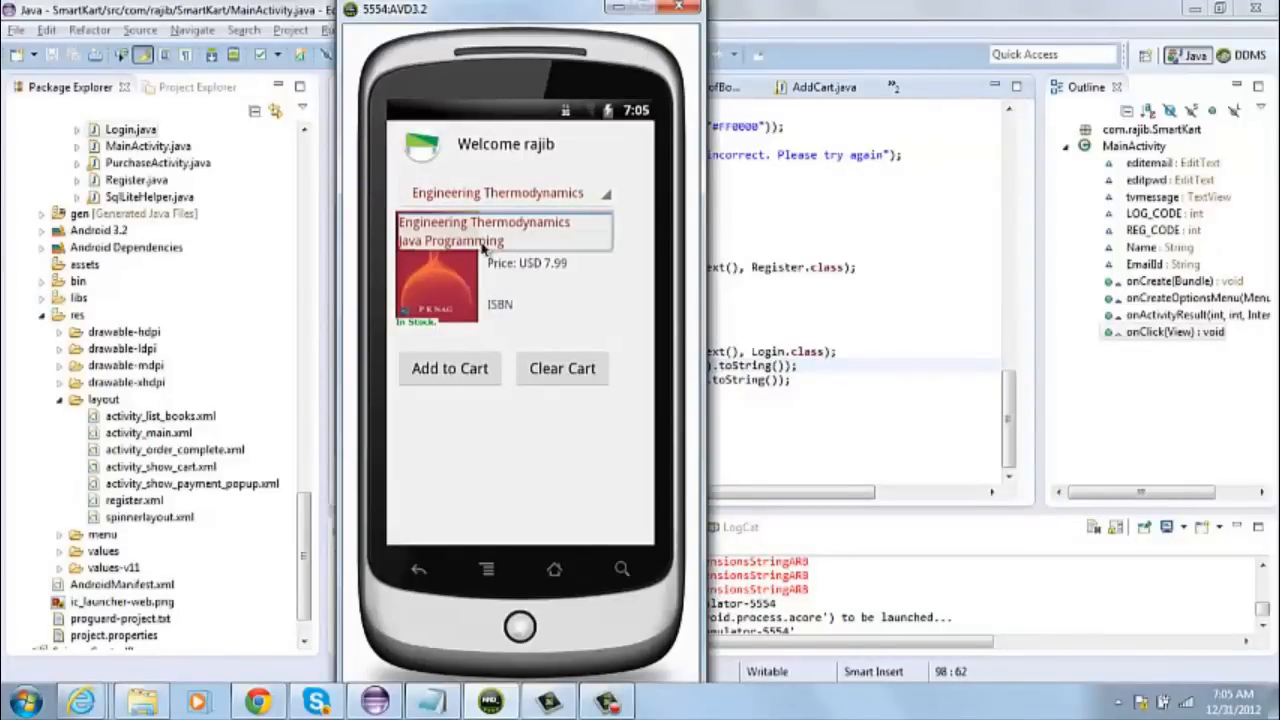
# Add the Java Programming book to the cart and view the cart.
pyautogui.click(450, 240)
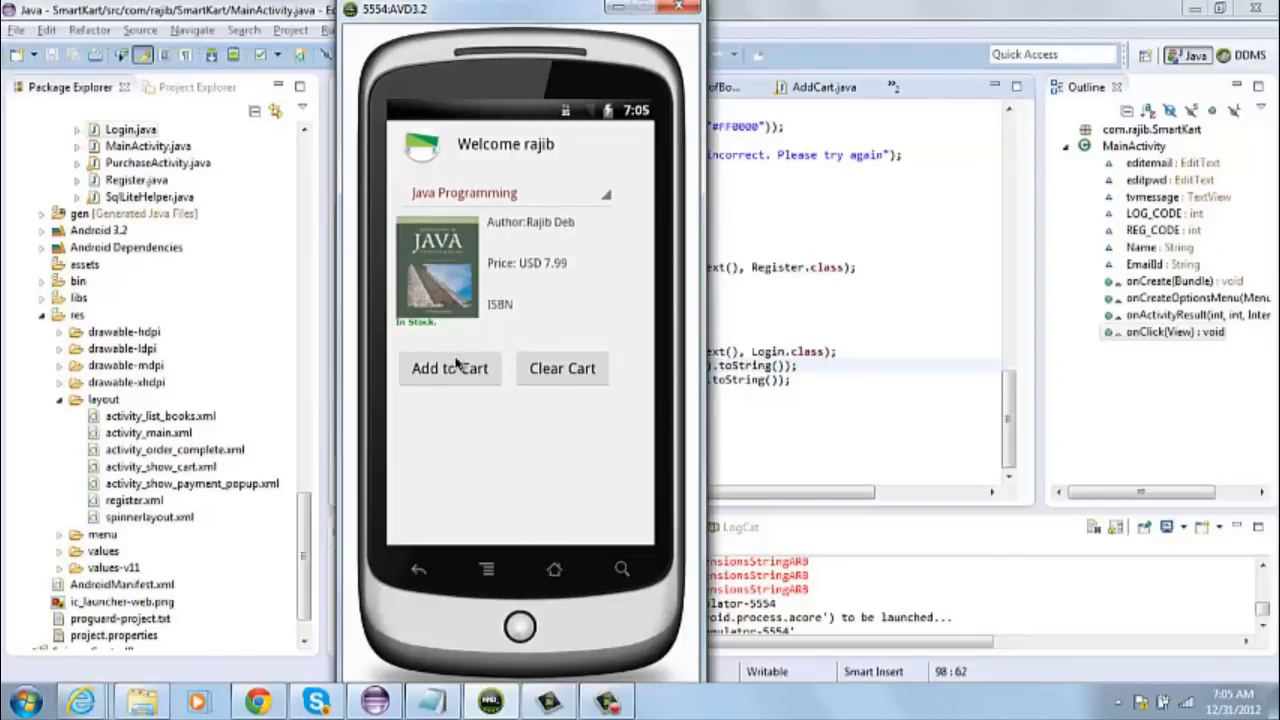
pyautogui.click(449, 368)
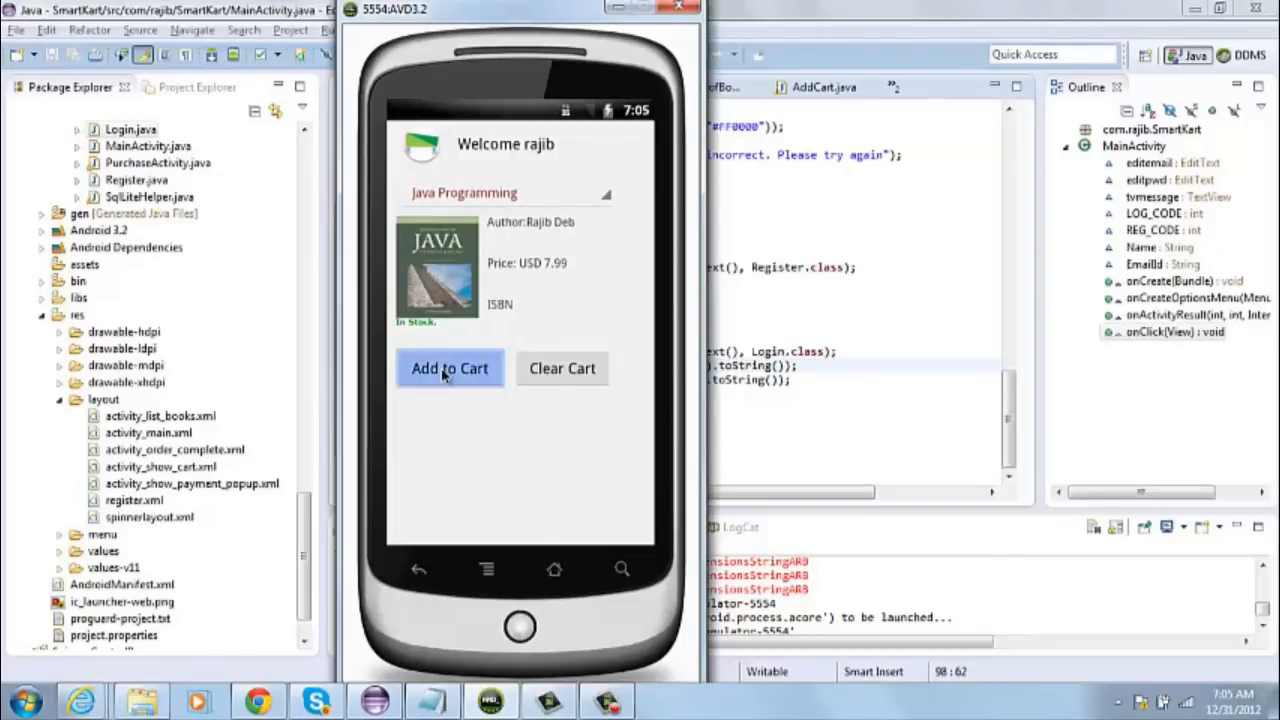
pyautogui.click(450, 368)
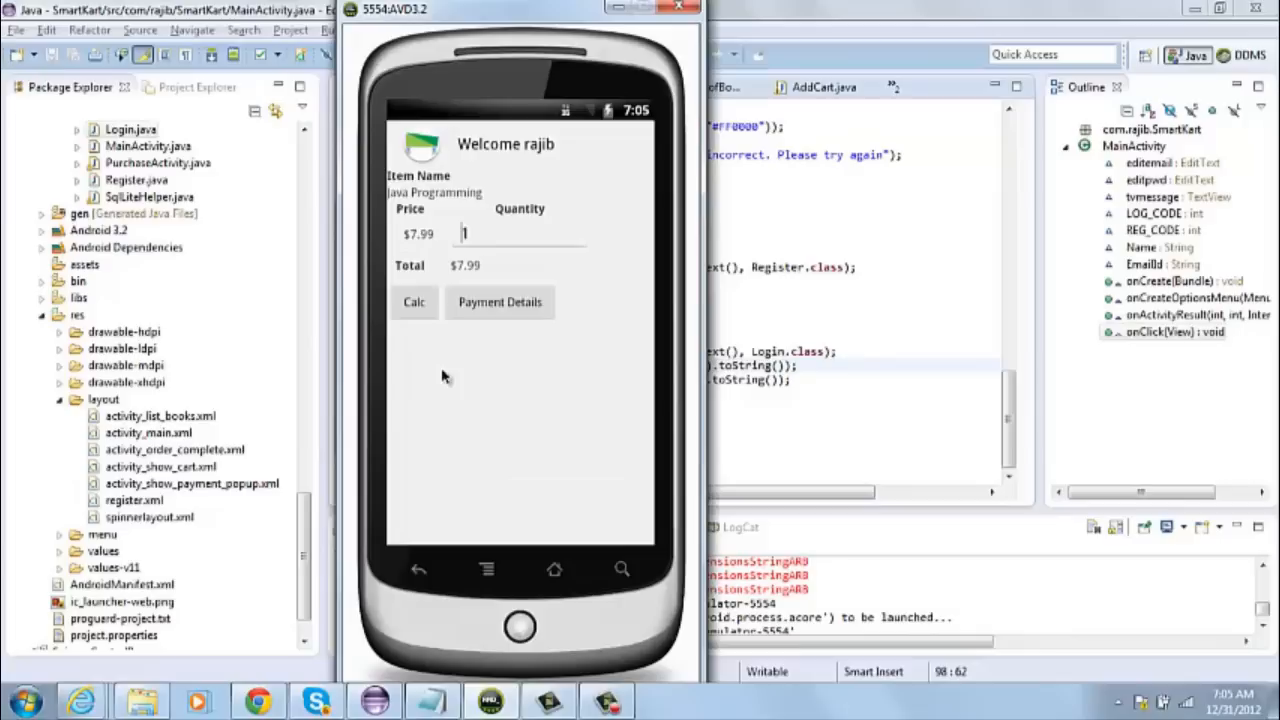
# Set the quantity to 12, recalculate the $95.88 total and continue to payment details.
pyautogui.click(414, 302)
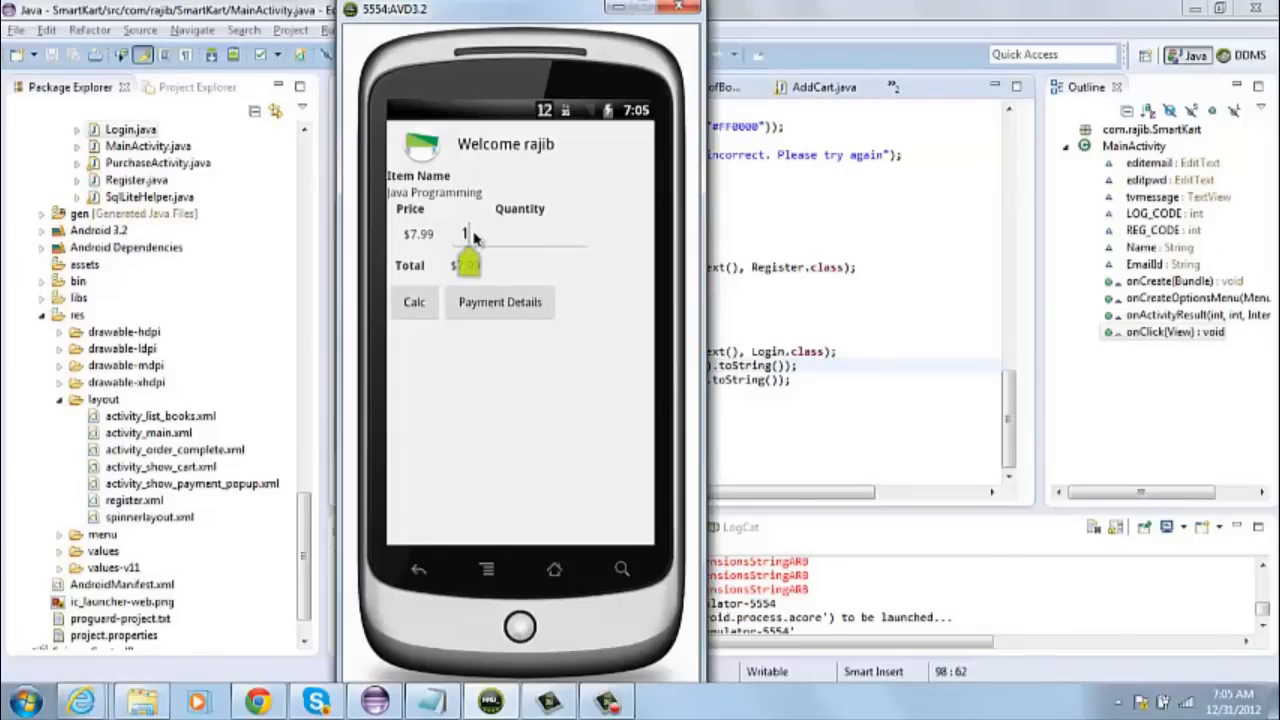
pyautogui.click(465, 234)
pyautogui.write('2')
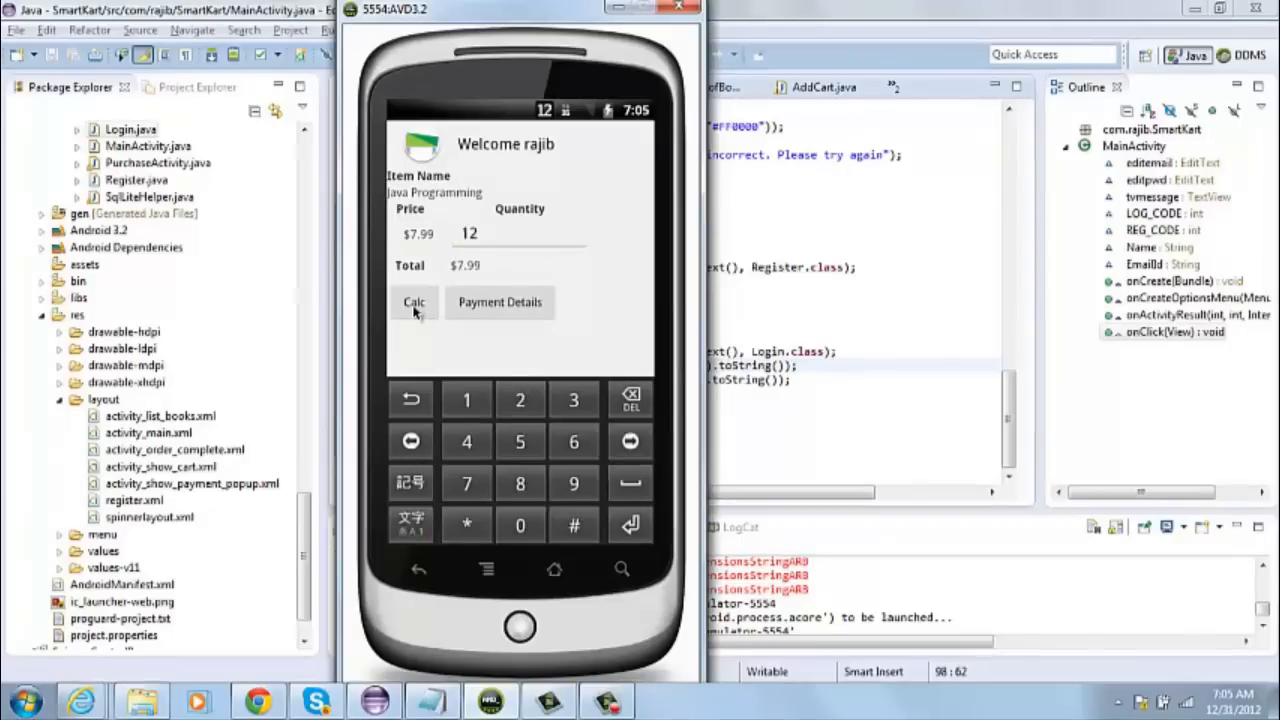
pyautogui.click(414, 302)
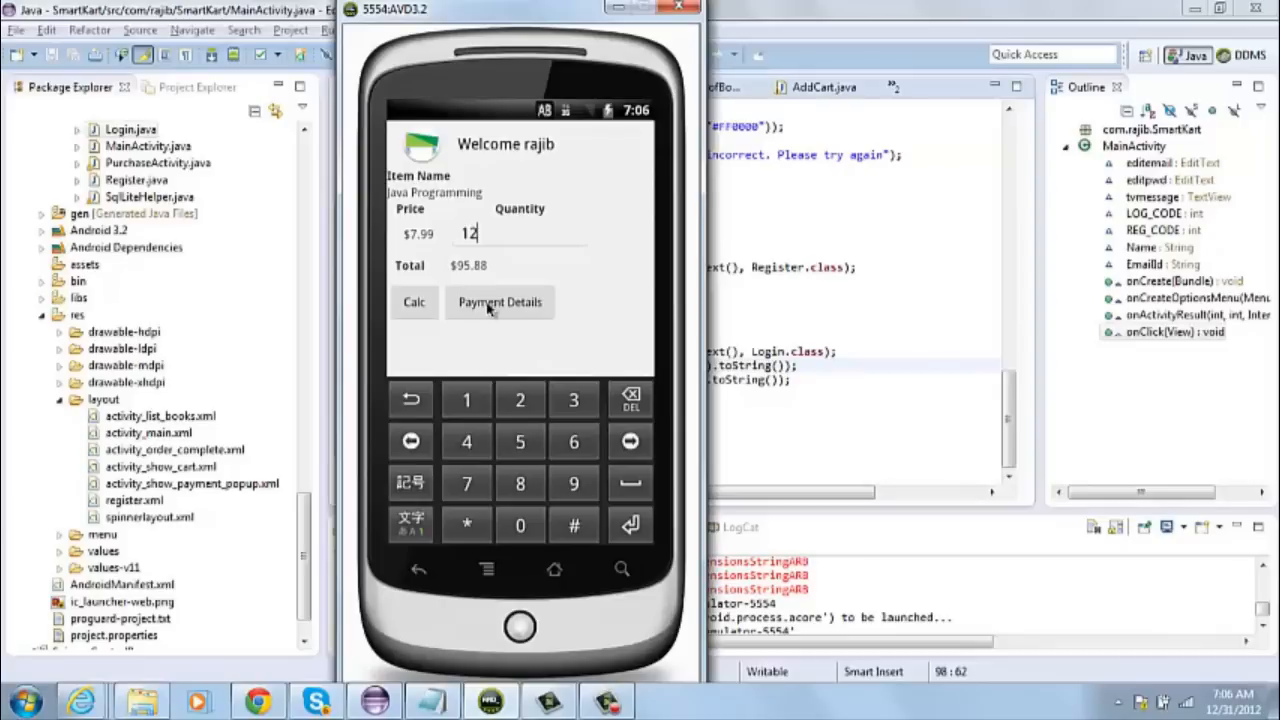
pyautogui.click(500, 302)
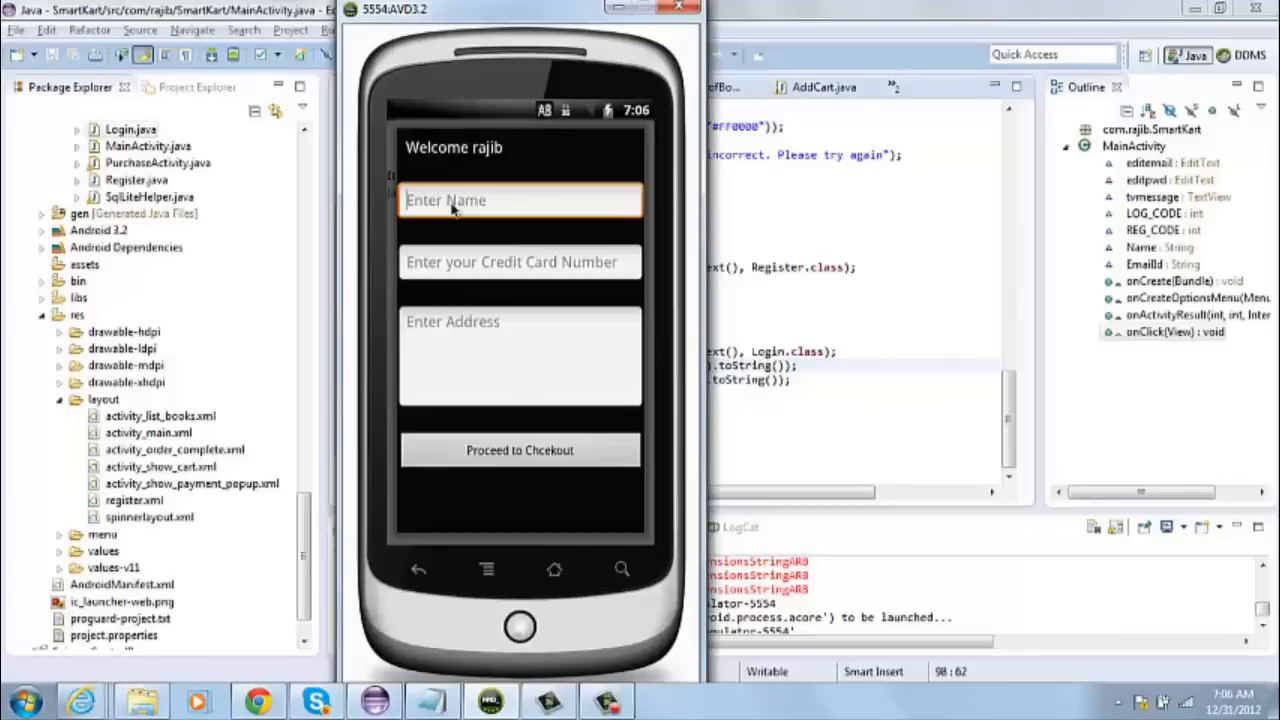
# Enter the customer name rajib in the payment form.
pyautogui.click(519, 200)
pyautogui.write('r')
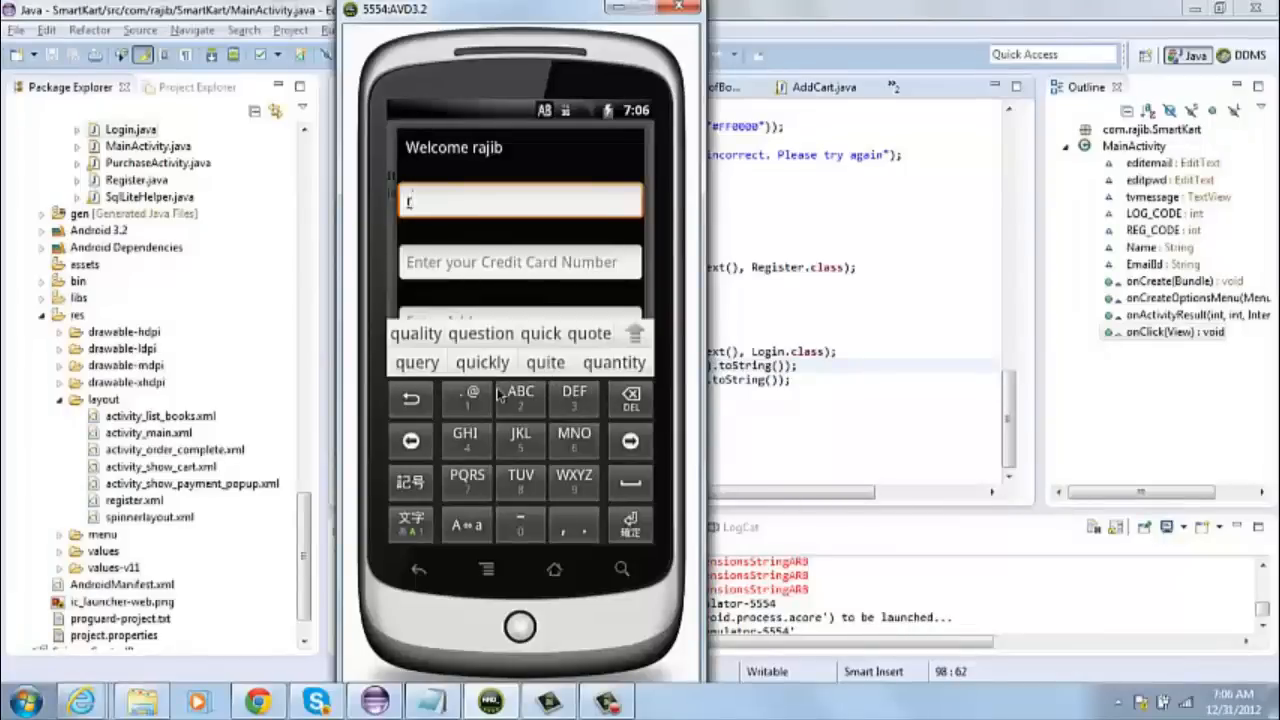
pyautogui.click(520, 398)
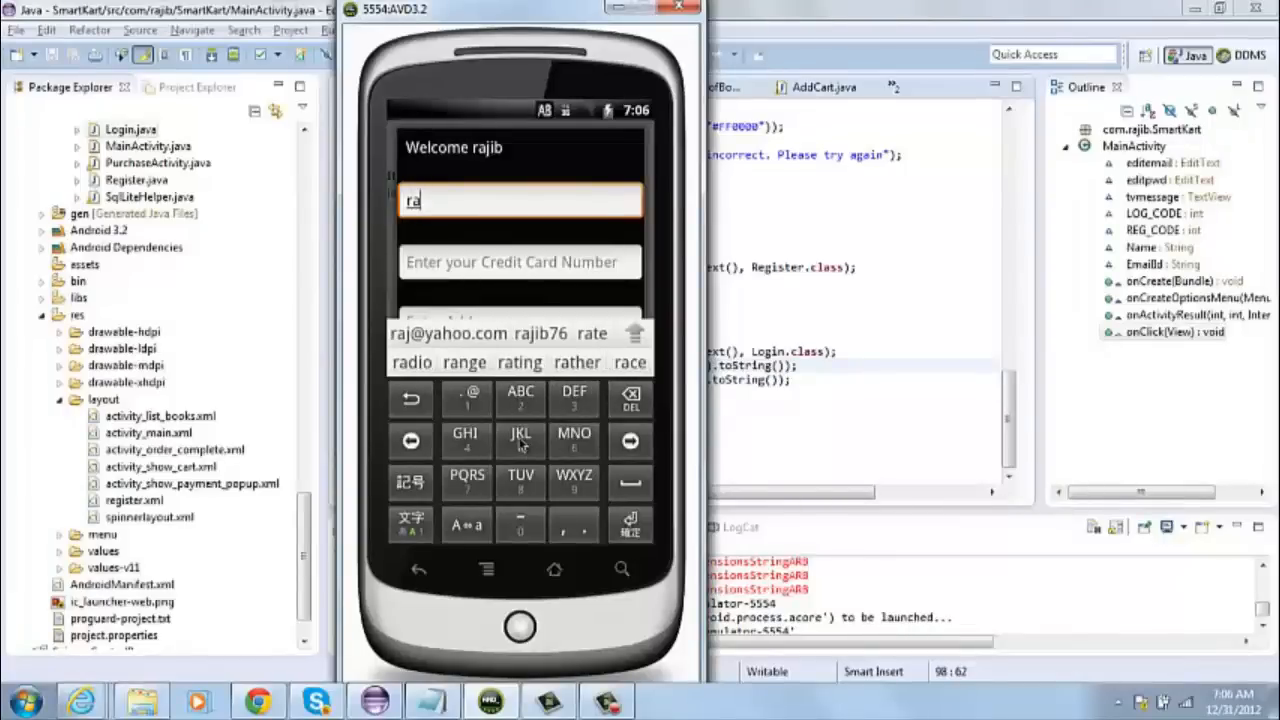
pyautogui.click(520, 440)
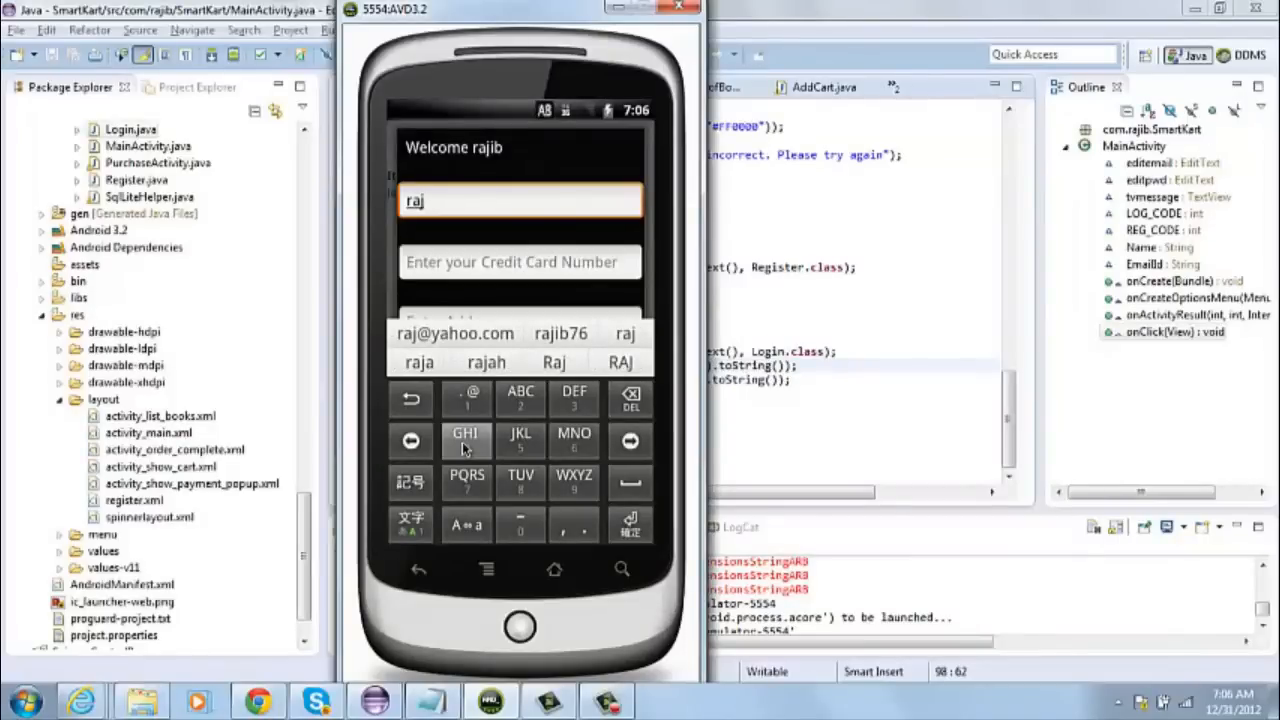
pyautogui.click(464, 440)
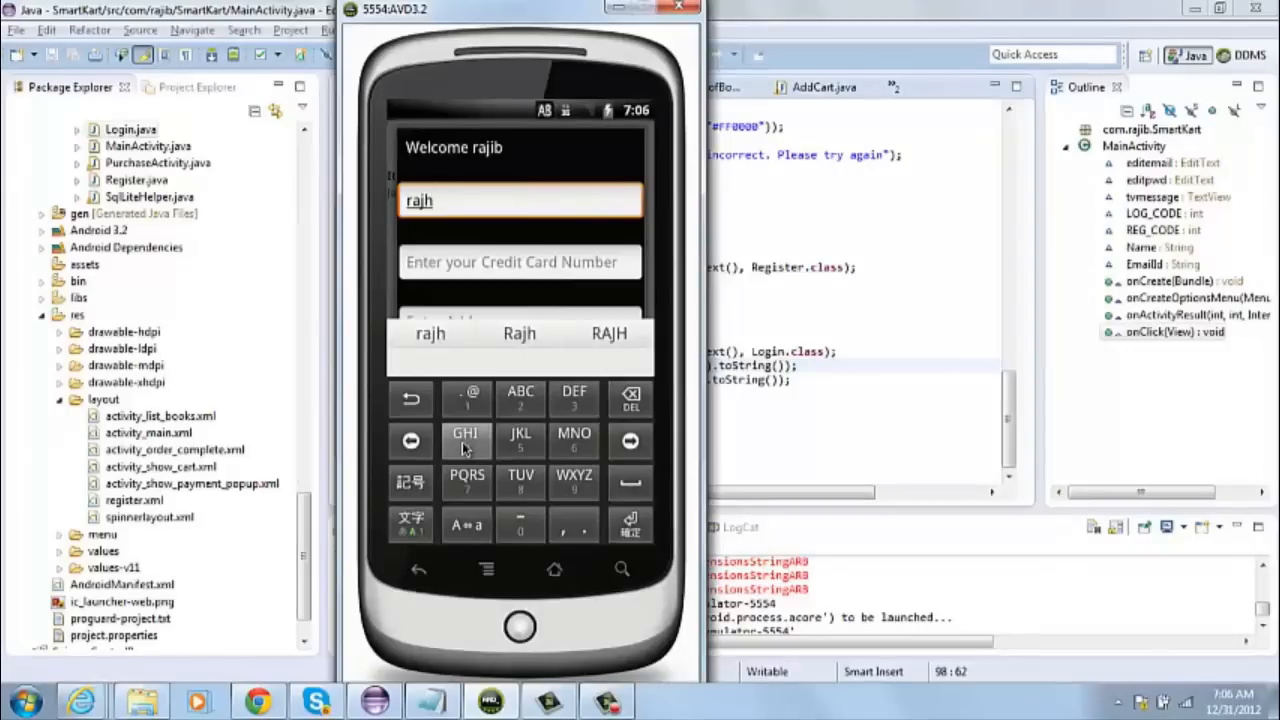
pyautogui.click(465, 440)
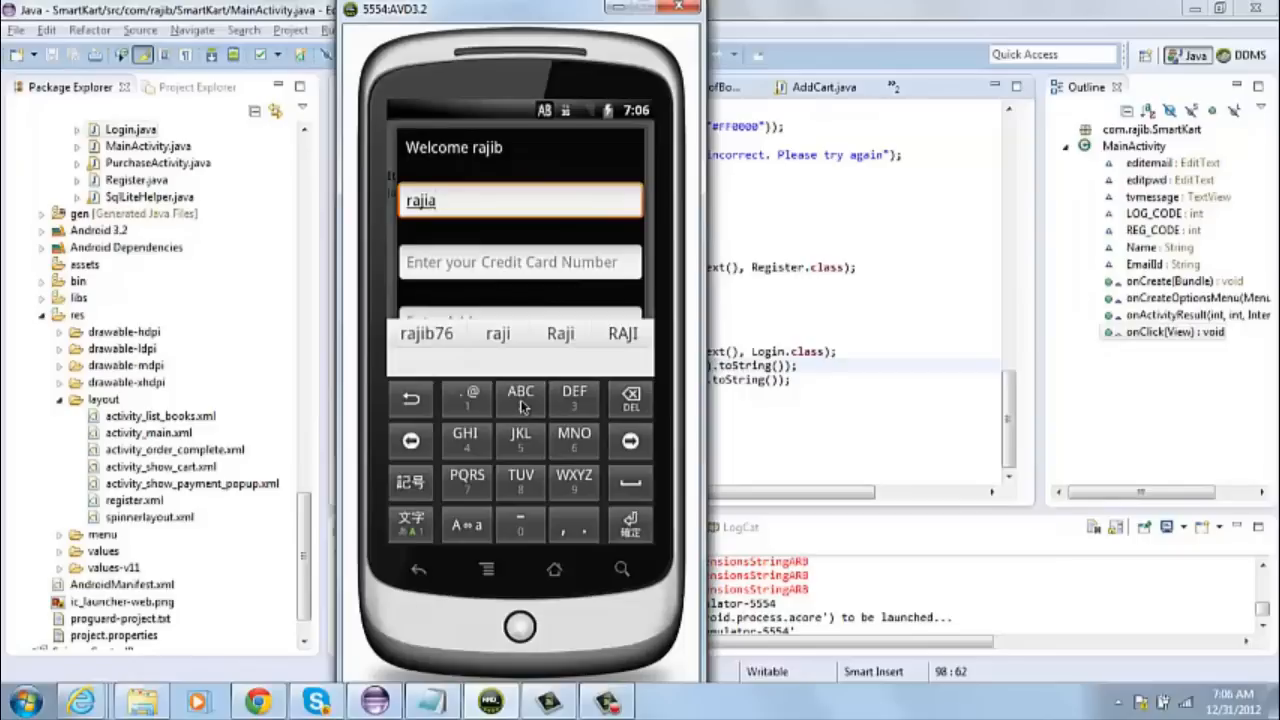
pyautogui.click(520, 399)
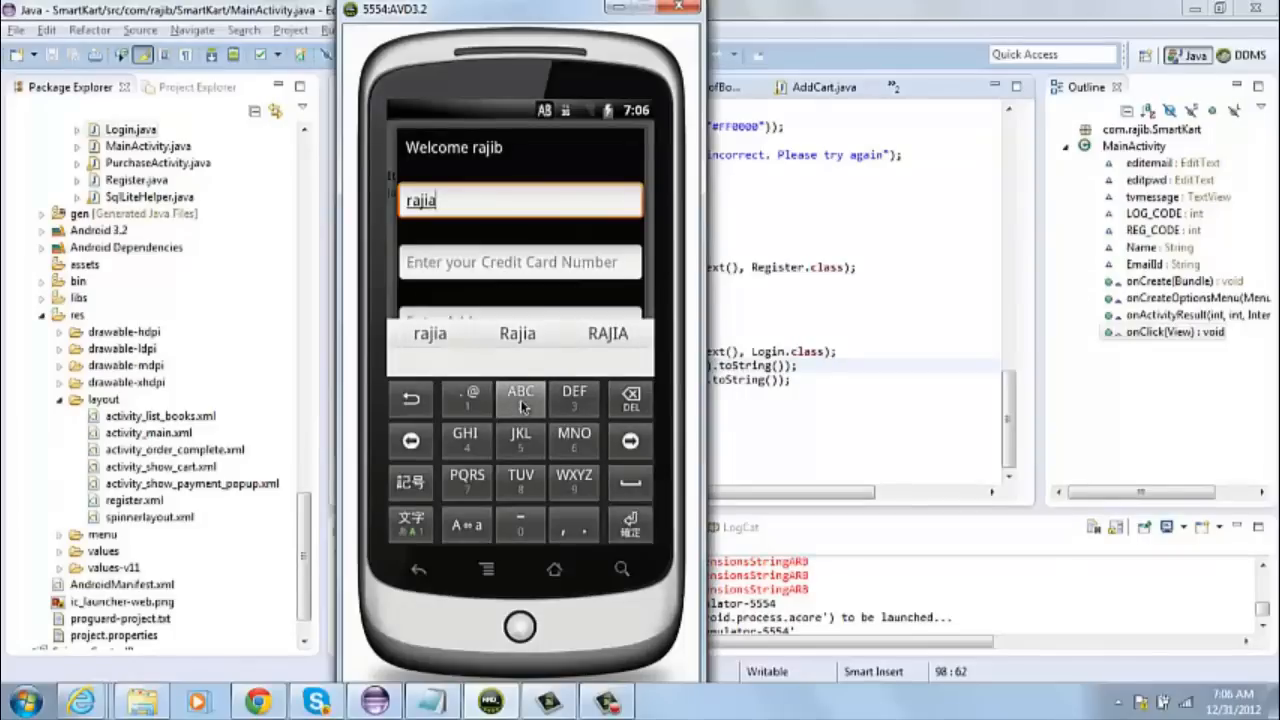
pyautogui.click(520, 399)
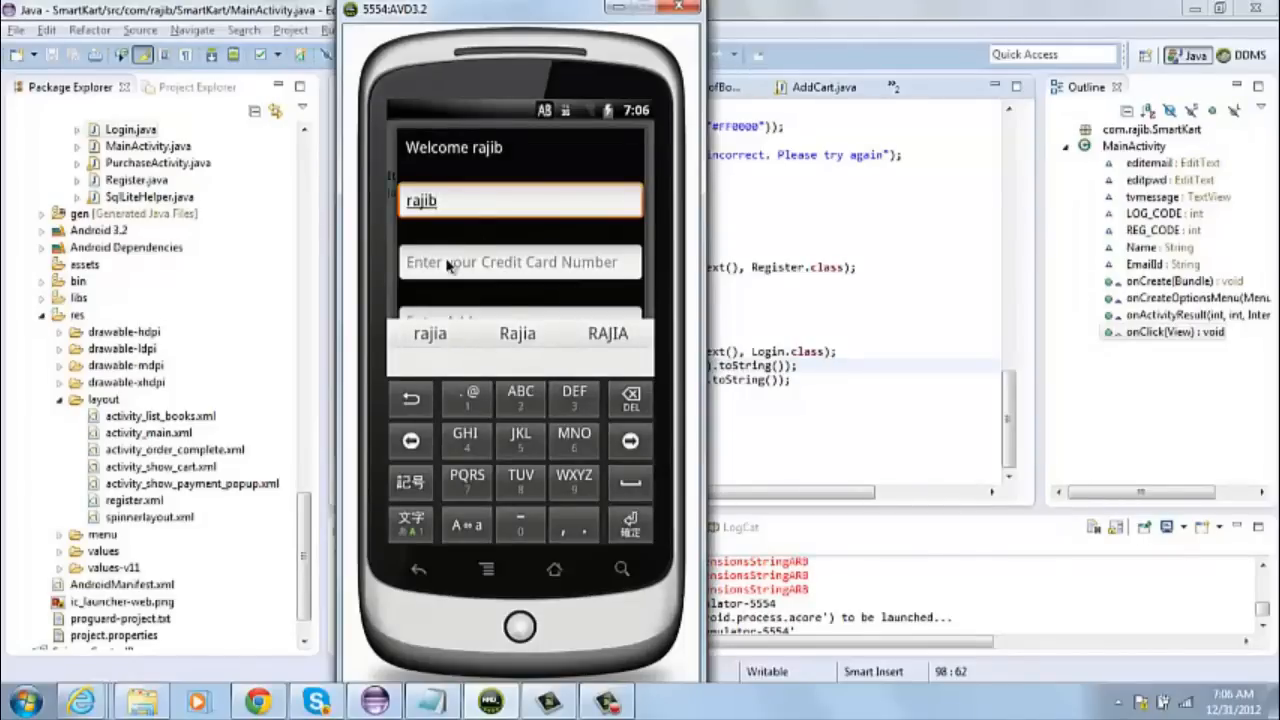
pyautogui.click(520, 261)
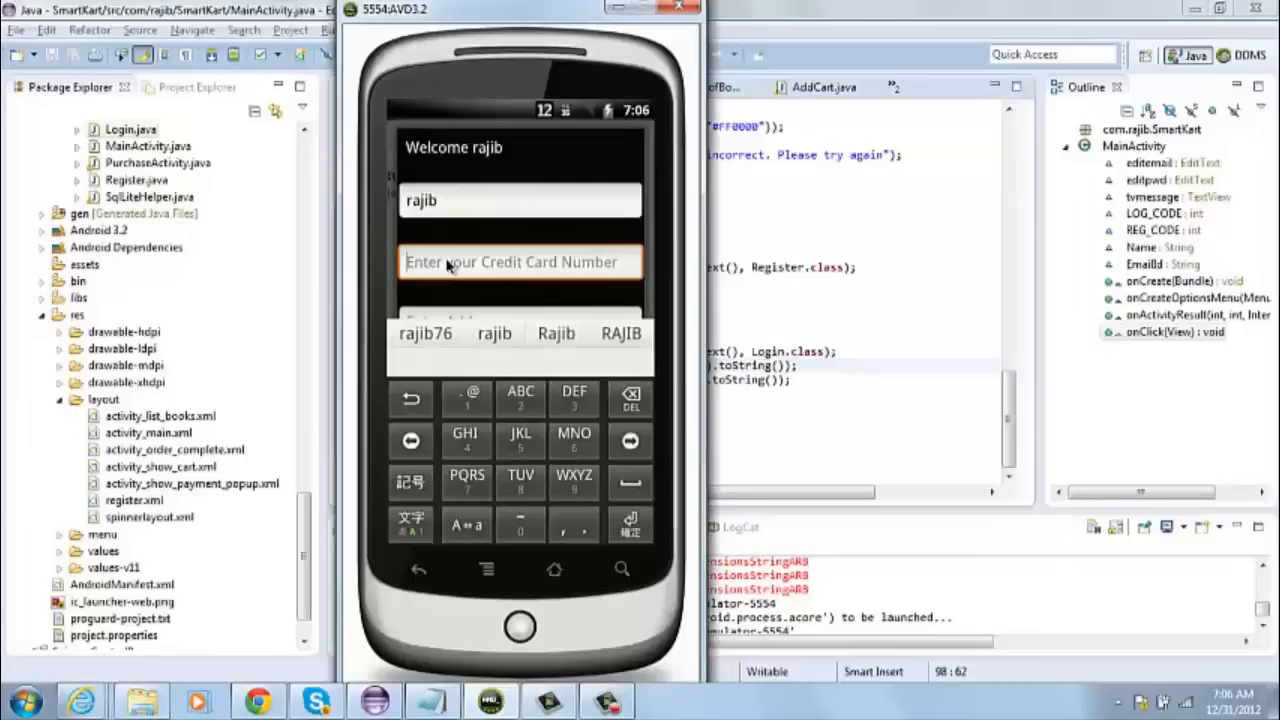
pyautogui.click(519, 261)
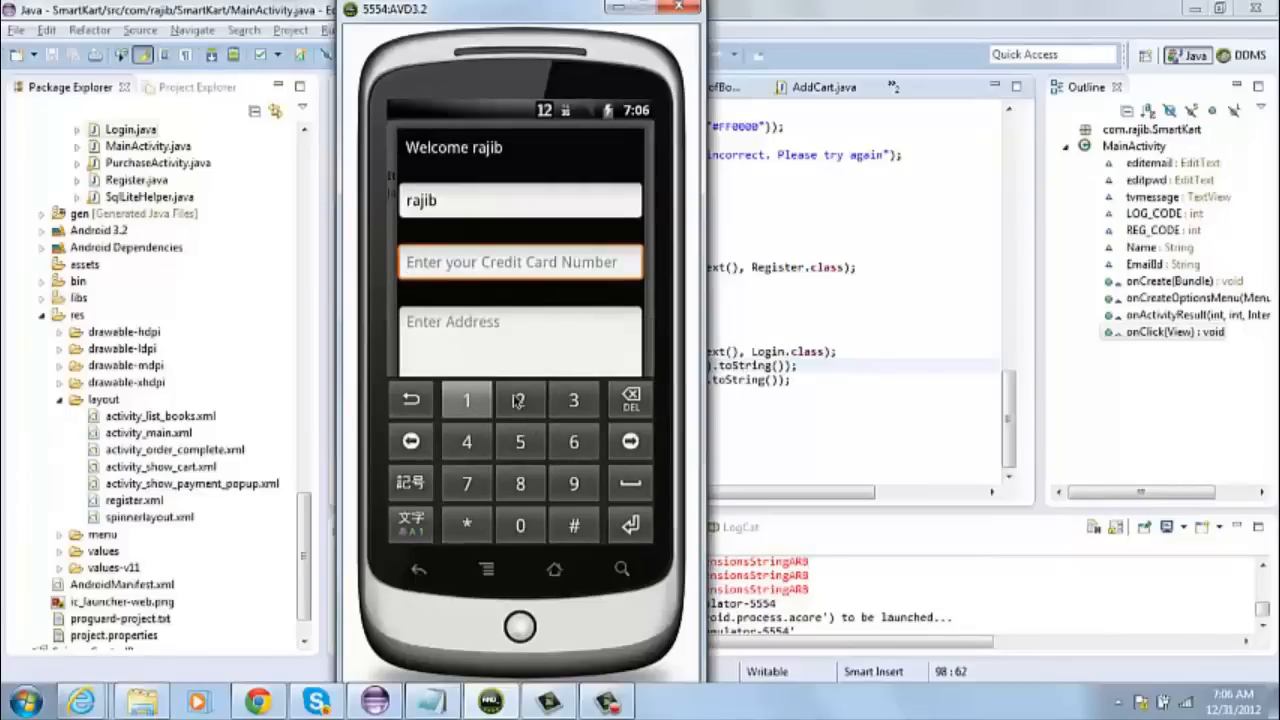
pyautogui.click(466, 399)
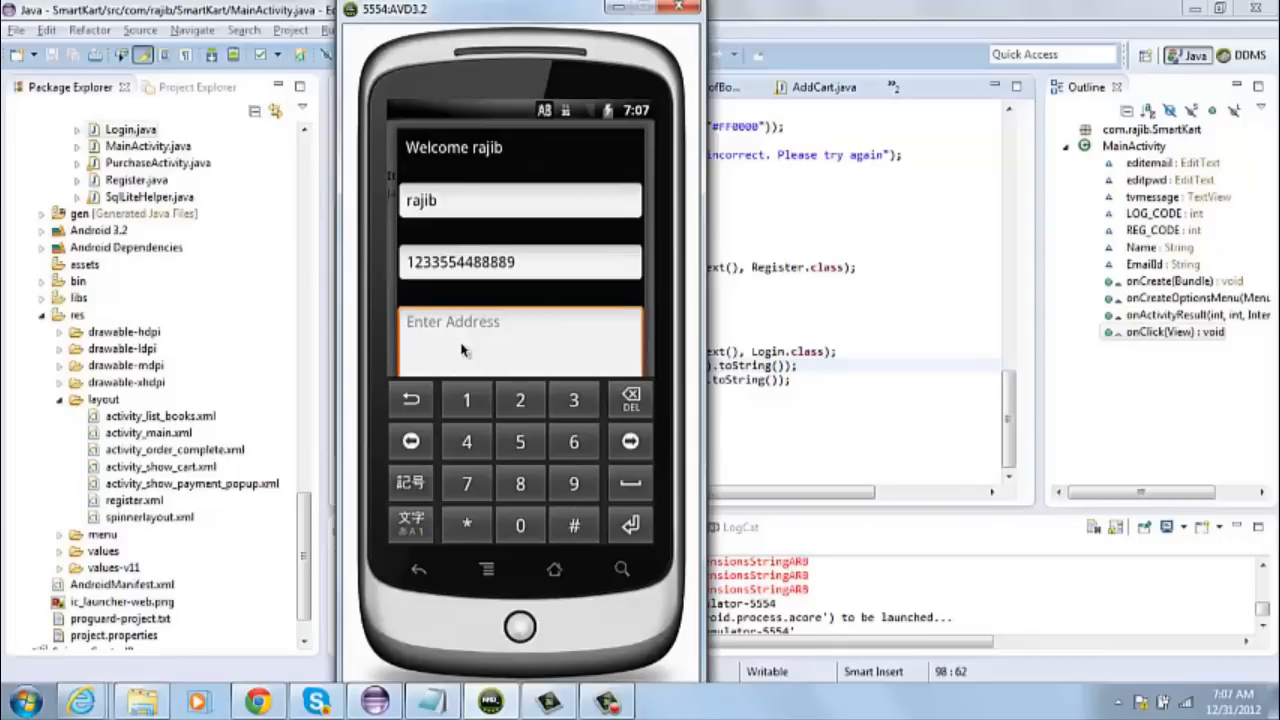
pyautogui.click(410, 524)
pyautogui.write('b')
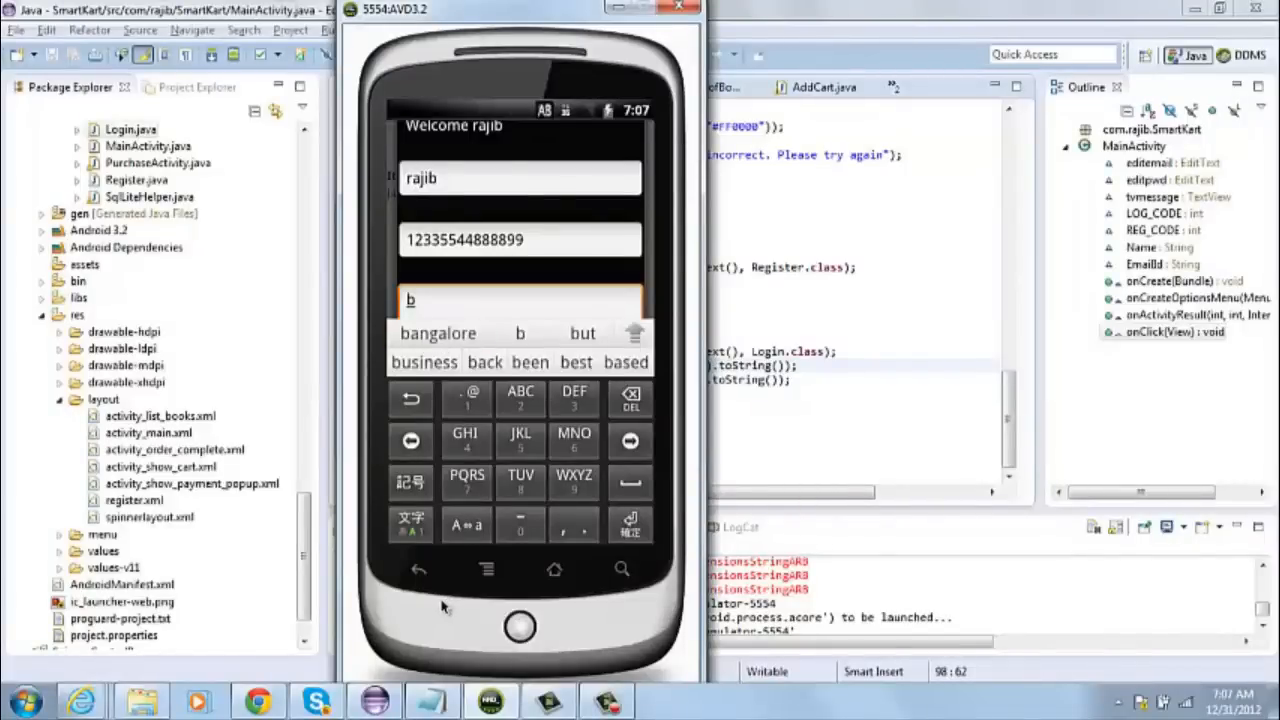
pyautogui.click(437, 333)
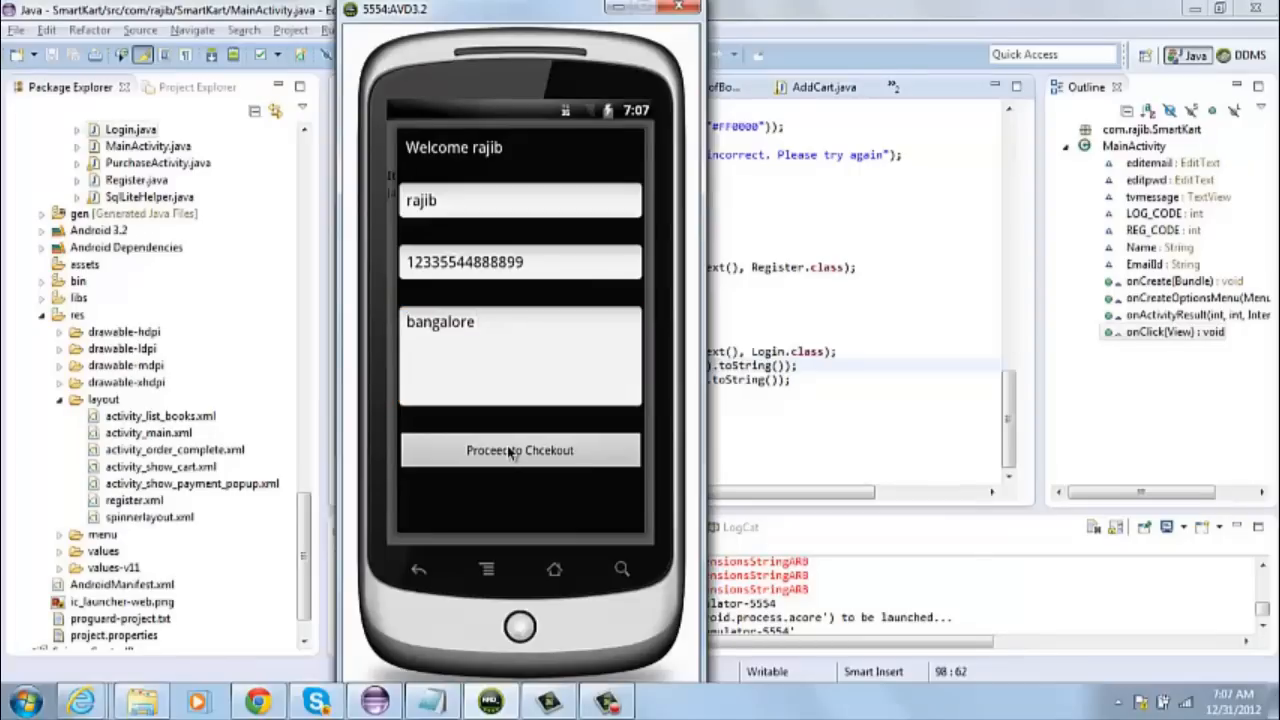
# Proceed to checkout and dismiss the order-success confirmation.
pyautogui.click(519, 450)
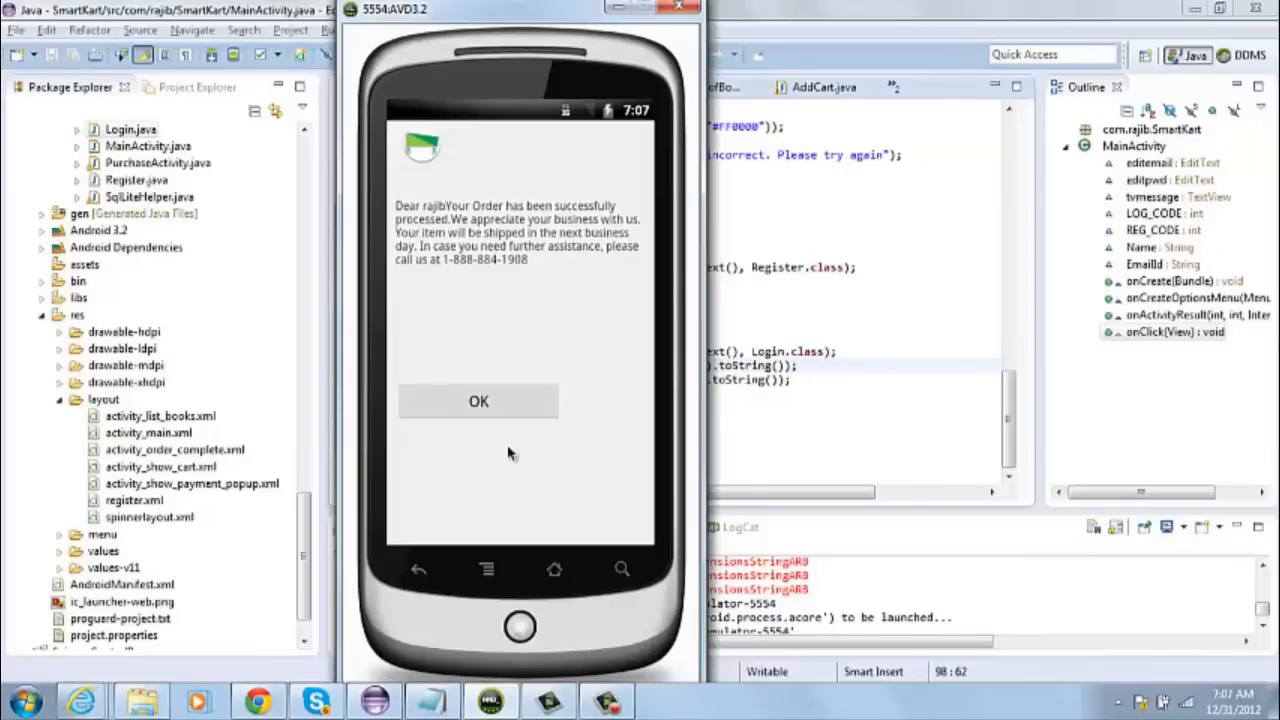
pyautogui.moveTo(473, 258)
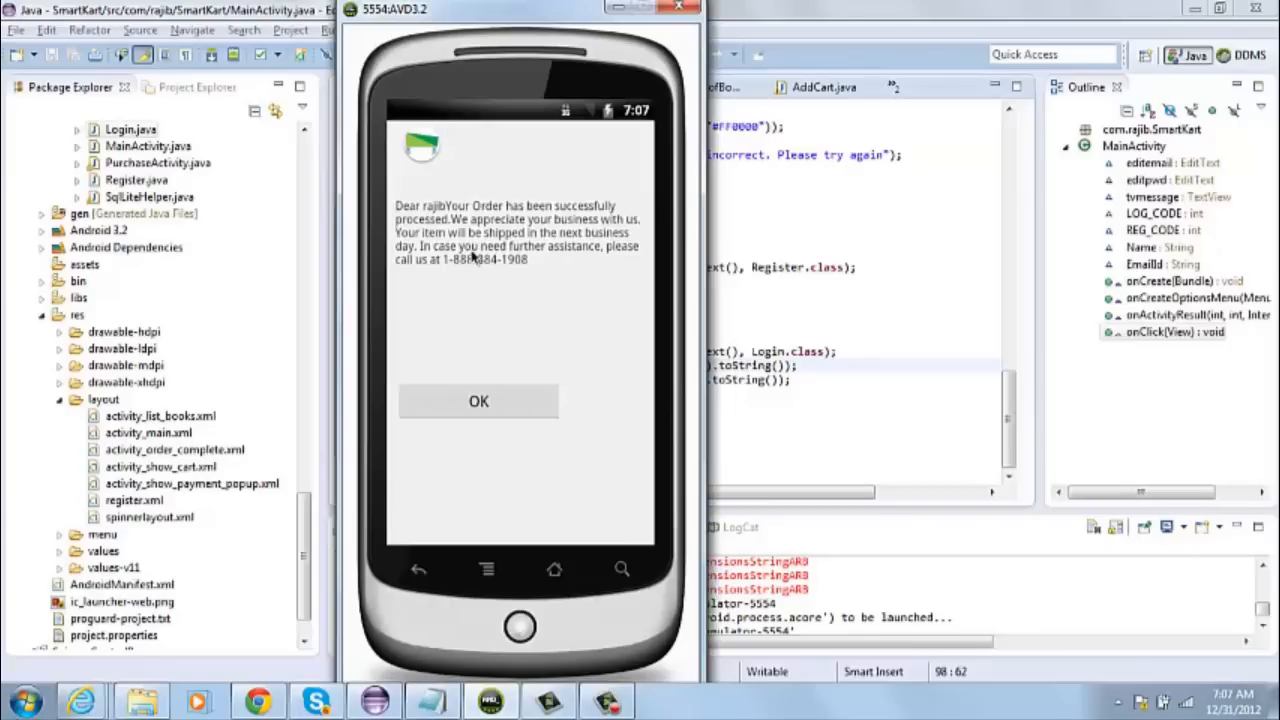
pyautogui.moveTo(478, 413)
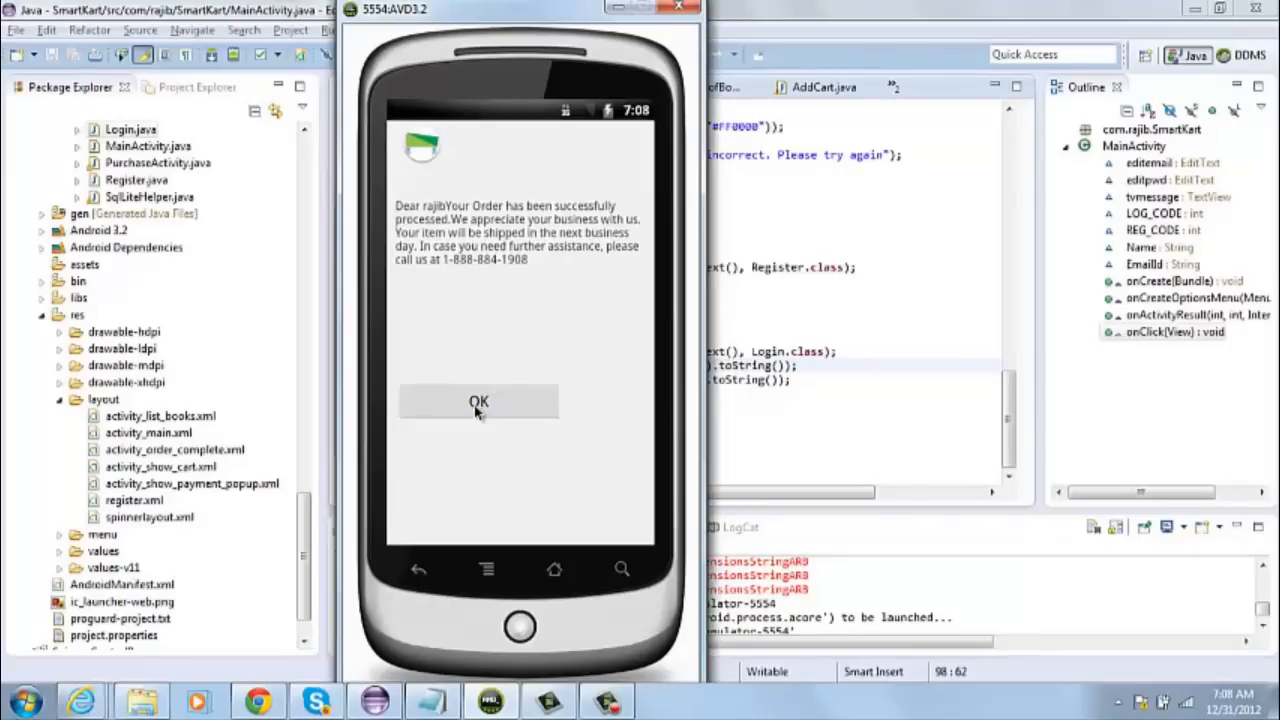
pyautogui.click(478, 401)
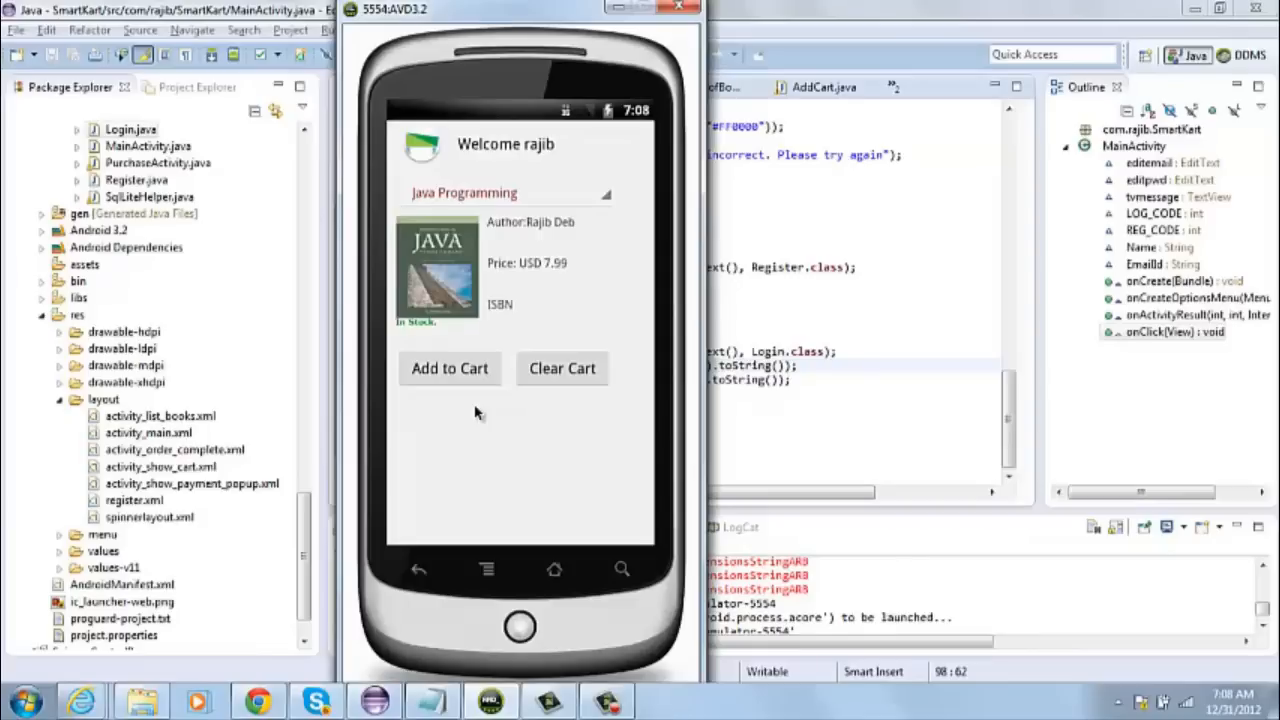
pyautogui.moveTo(727, 387)
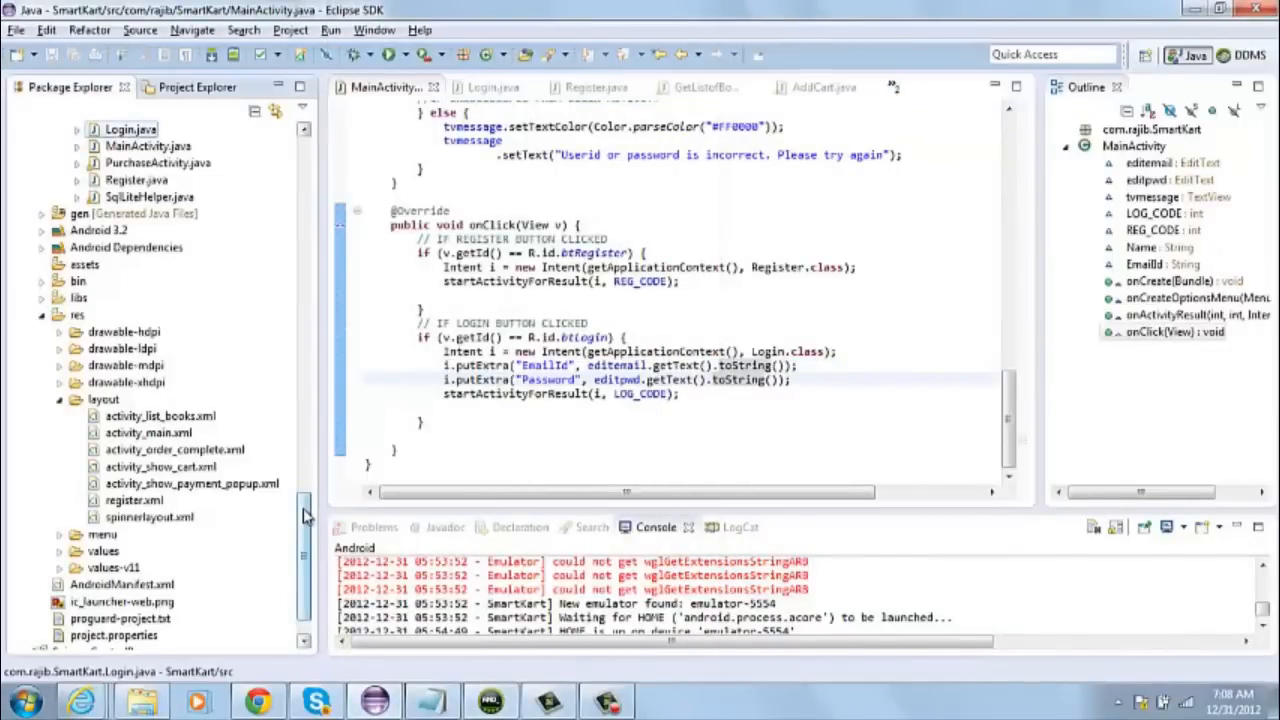
# Scroll the Package Explorer through the SmartKart project files beside MainActivity.java.
pyautogui.scroll(3)
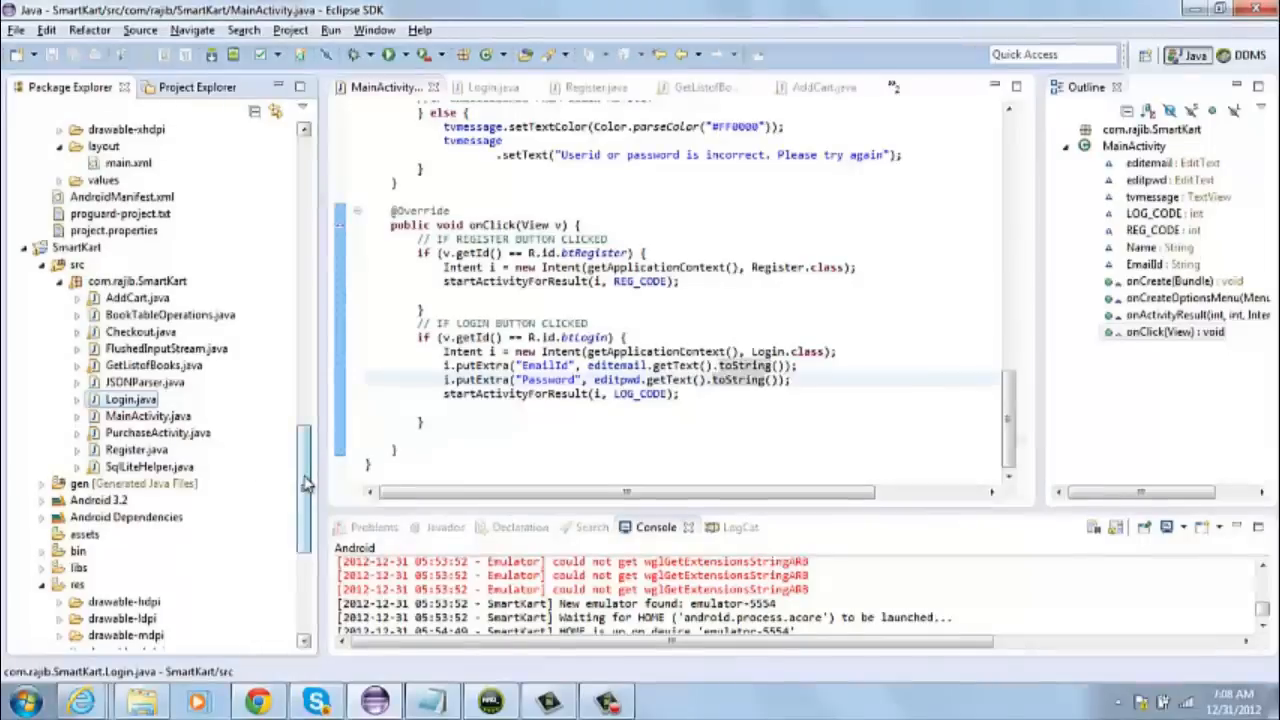
pyautogui.scroll(-3)
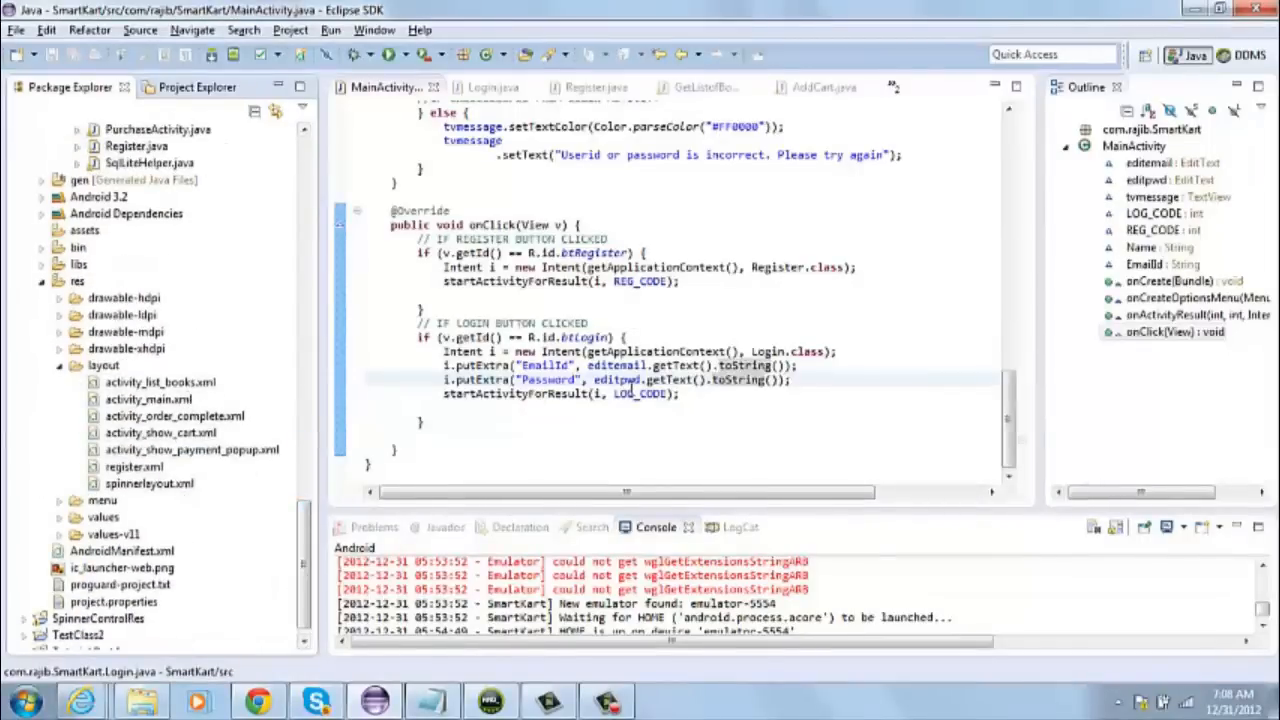
pyautogui.moveTo(758, 203)
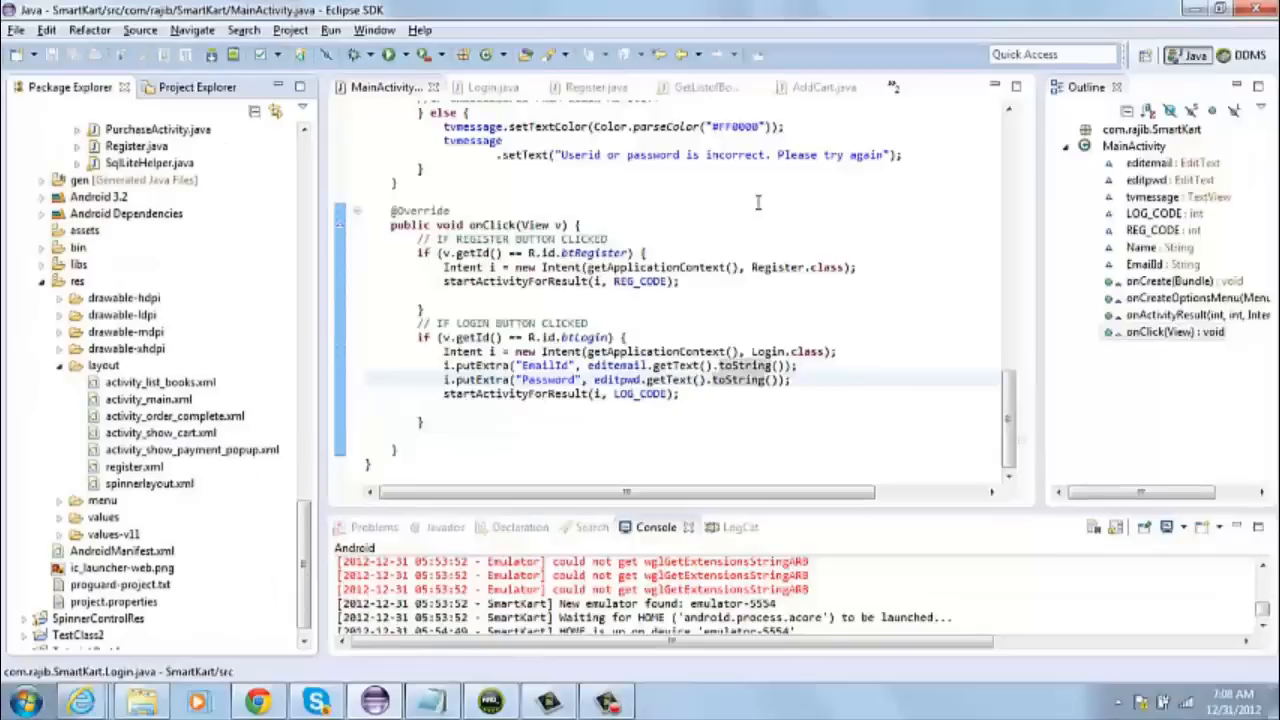